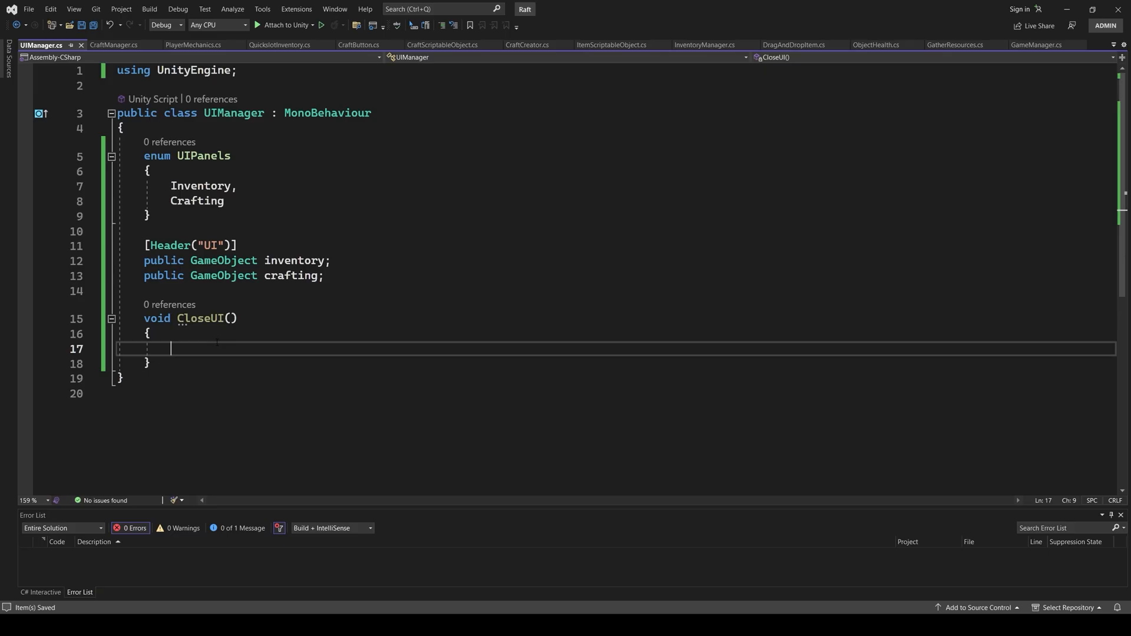
# Step: Place the cursor inside UIManager.cs to write the empty CloseUI method
pyautogui.click(123, 44)
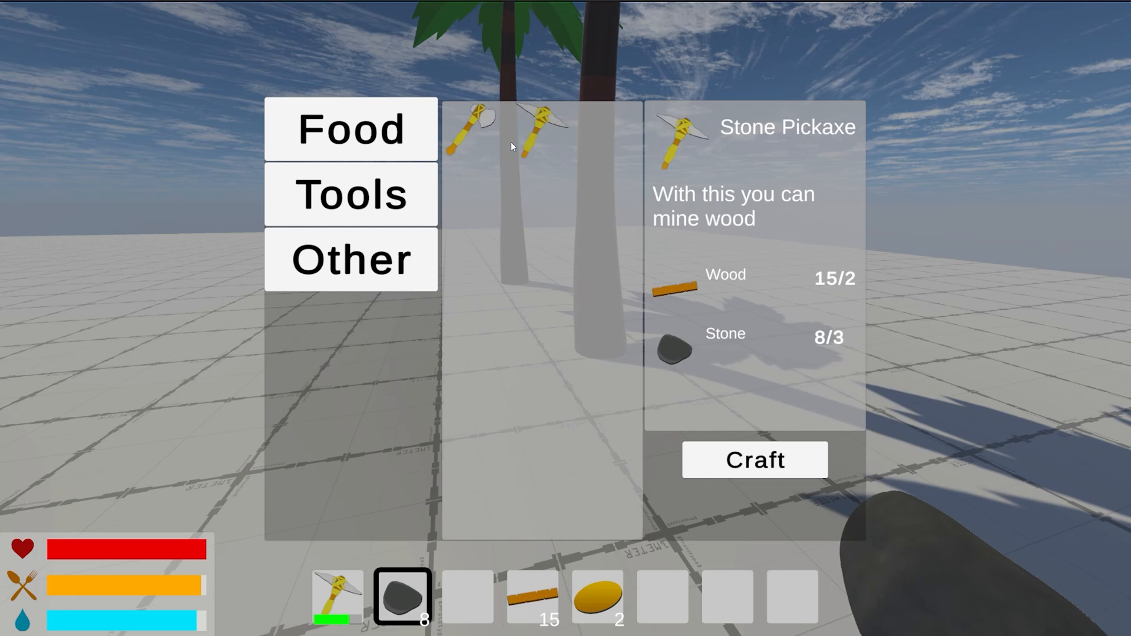
# Step: Craft the stone tools, including a Stone Axe, in the running game
pyautogui.click(755, 461)
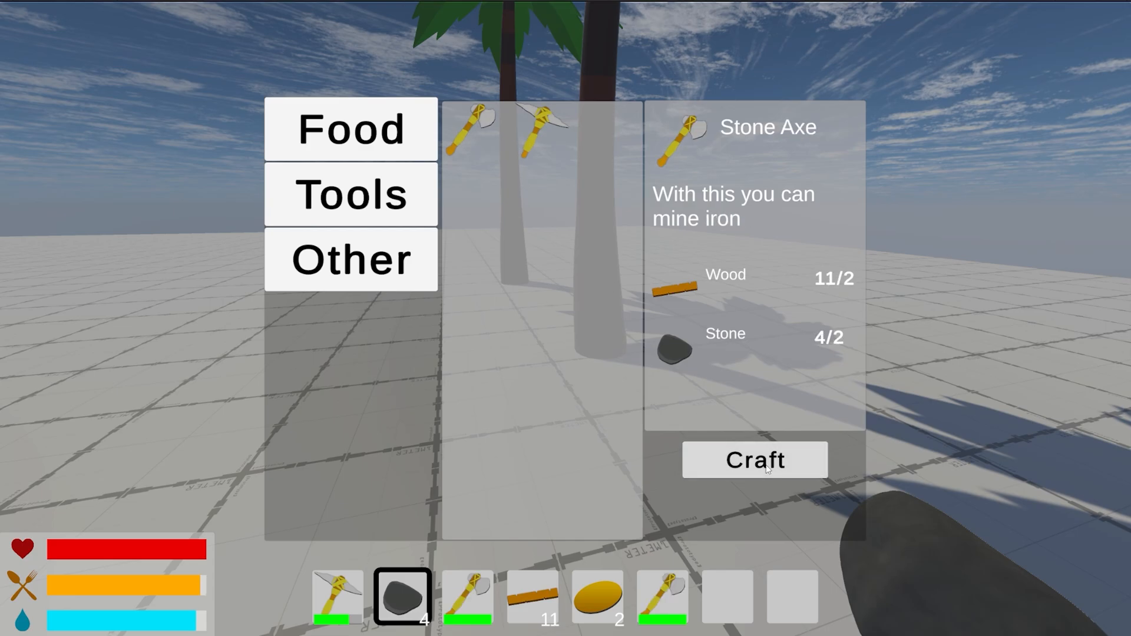
pyautogui.click(755, 461)
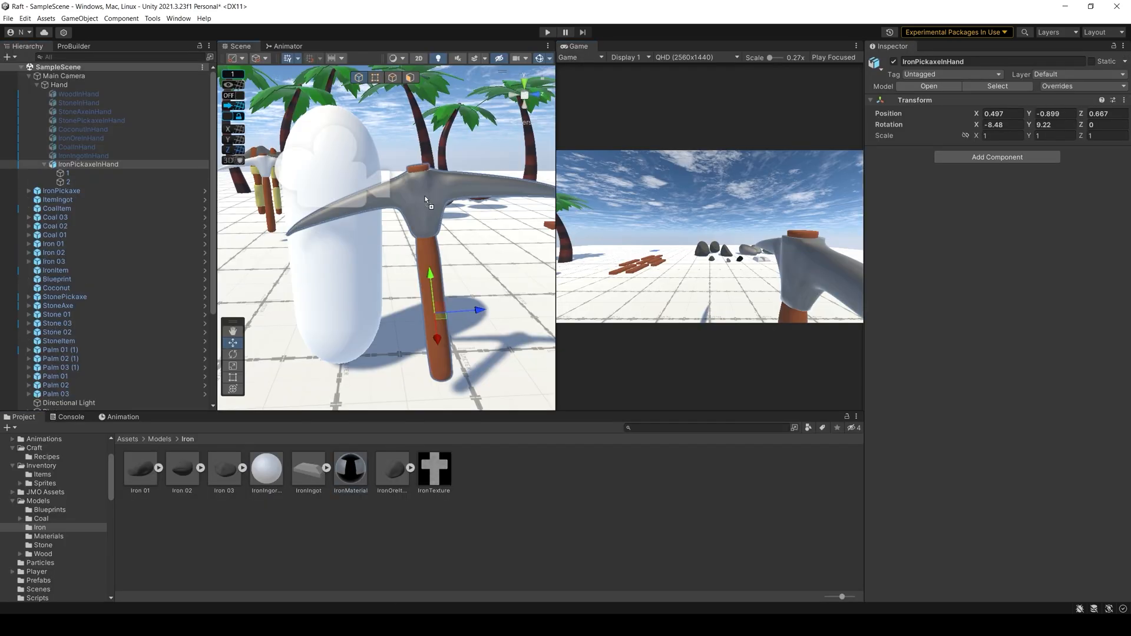
# Step: Select the IronPickaxe pickup object and enter Play mode to test the furnace
pyautogui.click(61, 191)
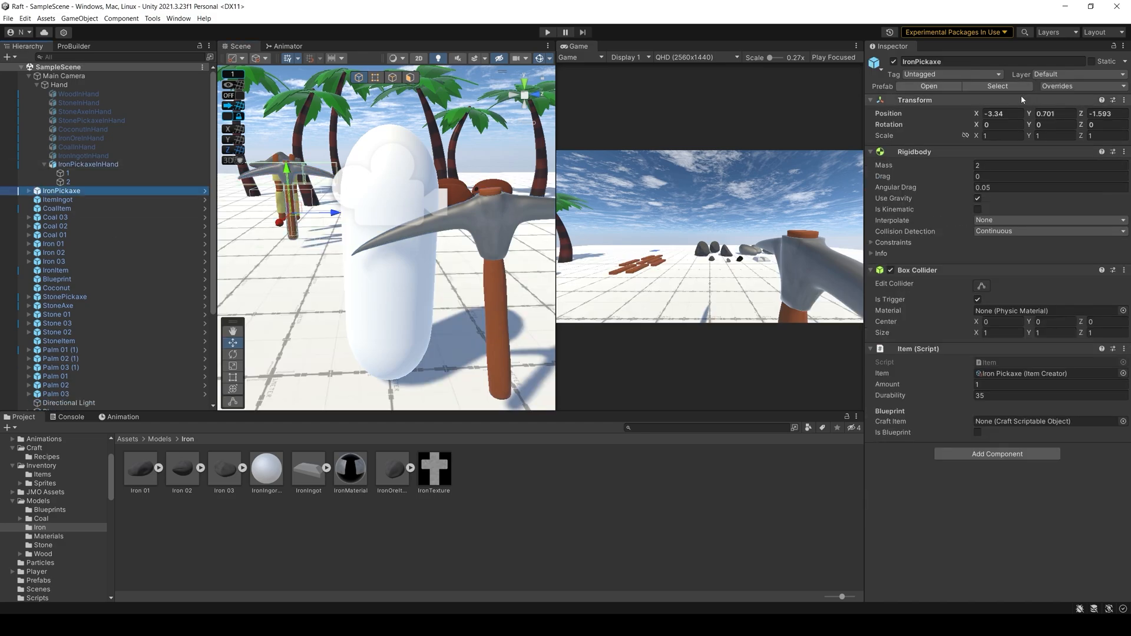
pyautogui.click(546, 14)
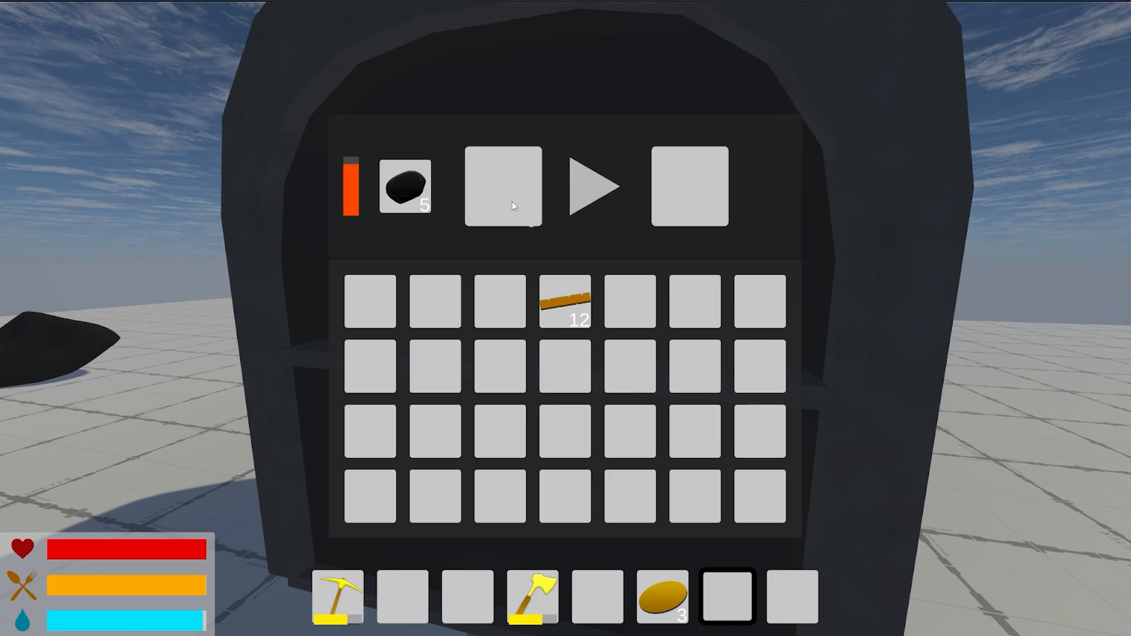
# Step: Move items into the furnace slots in the running game
pyautogui.click(501, 191)
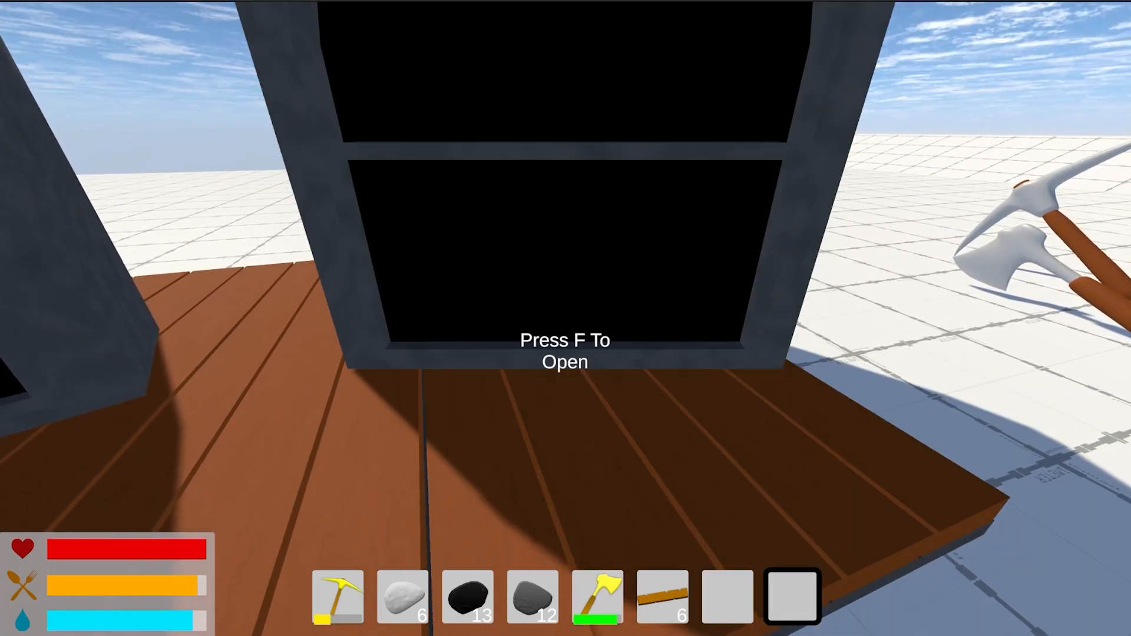
# Step: Open the structure's storage and the two nearby chests with F
pyautogui.press('f')
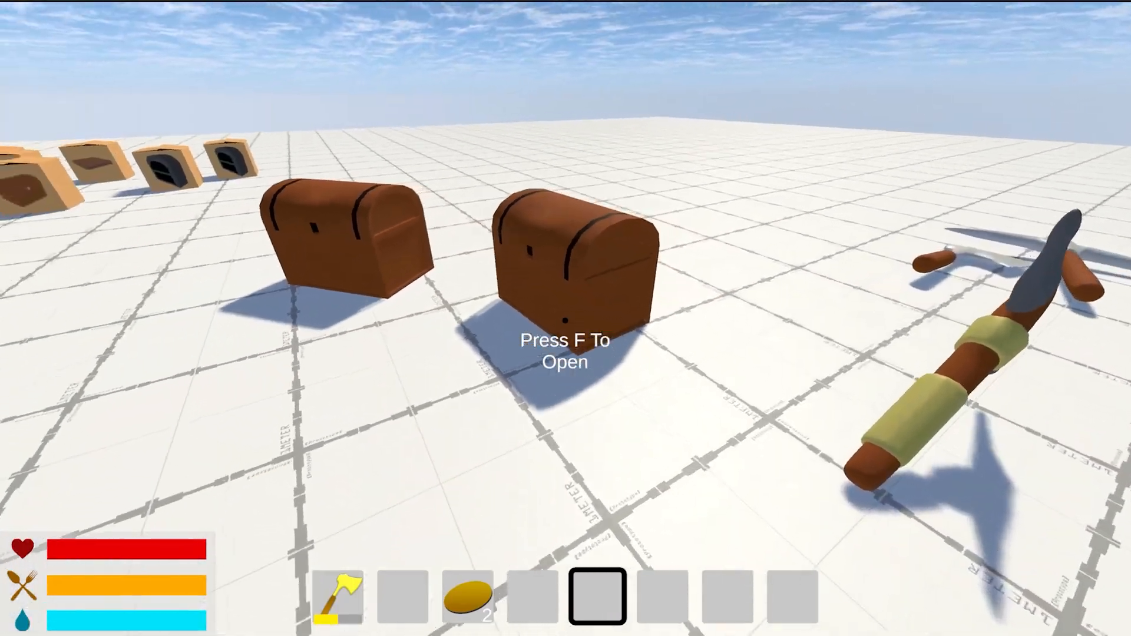
pyautogui.press('f')
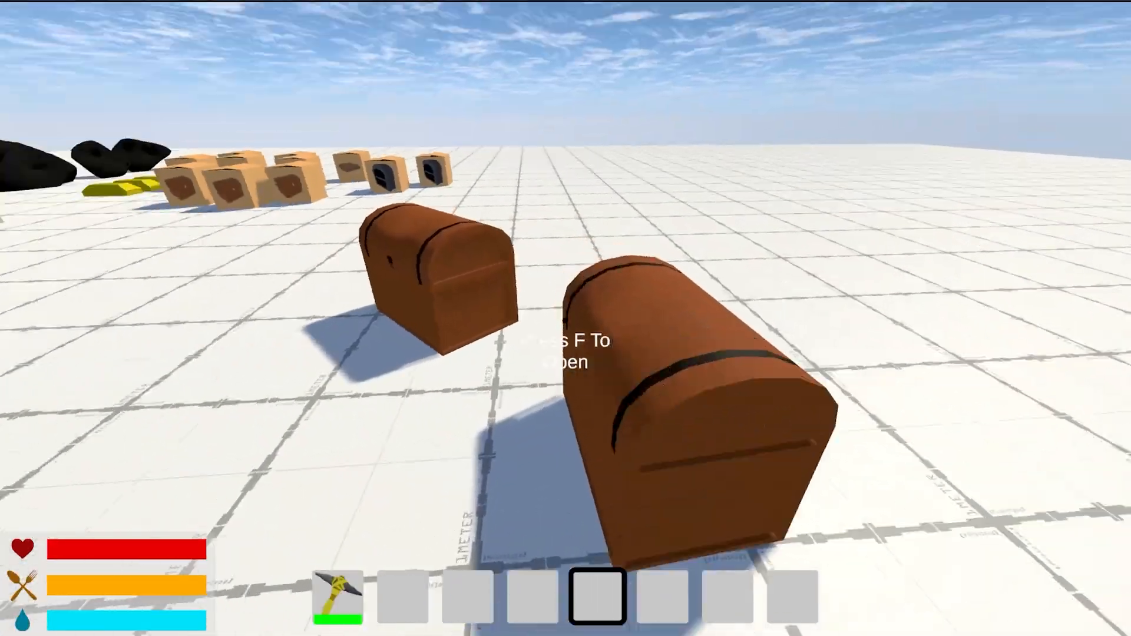
pyautogui.press('f')
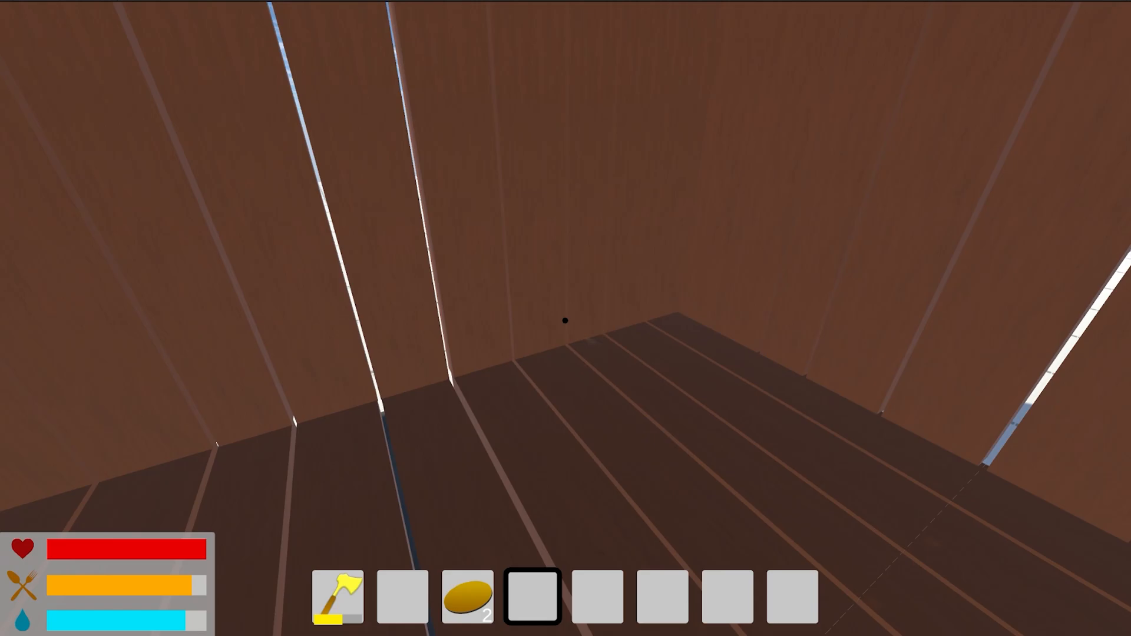
pyautogui.moveTo(565, 320)
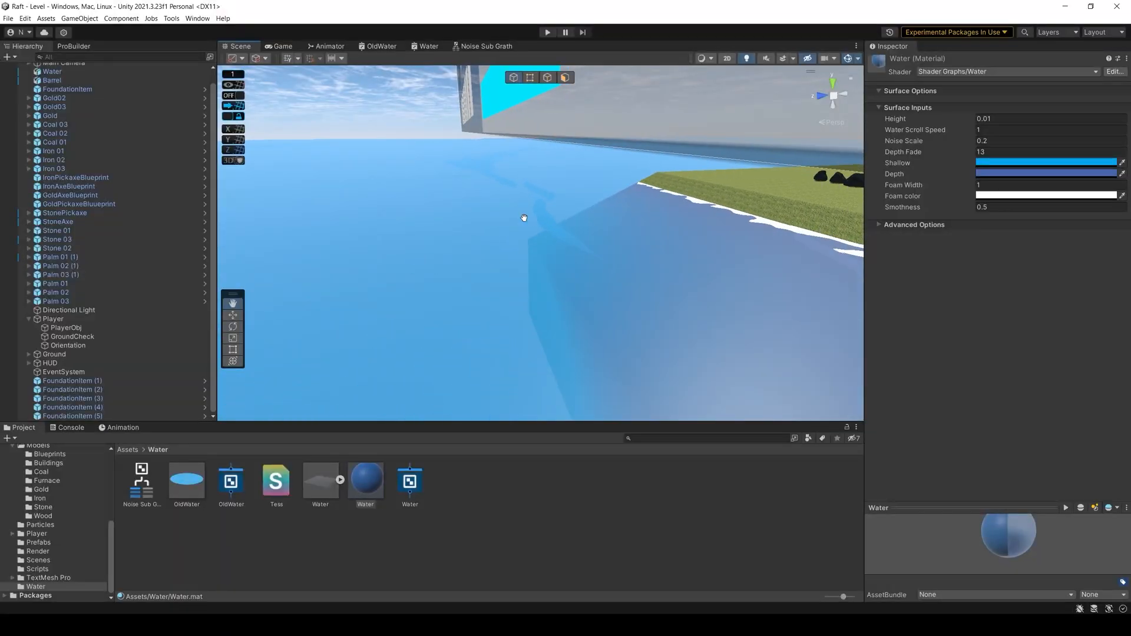
# Step: Operate the Unity toolbar to start testing the water and garden planter
pyautogui.click(548, 32)
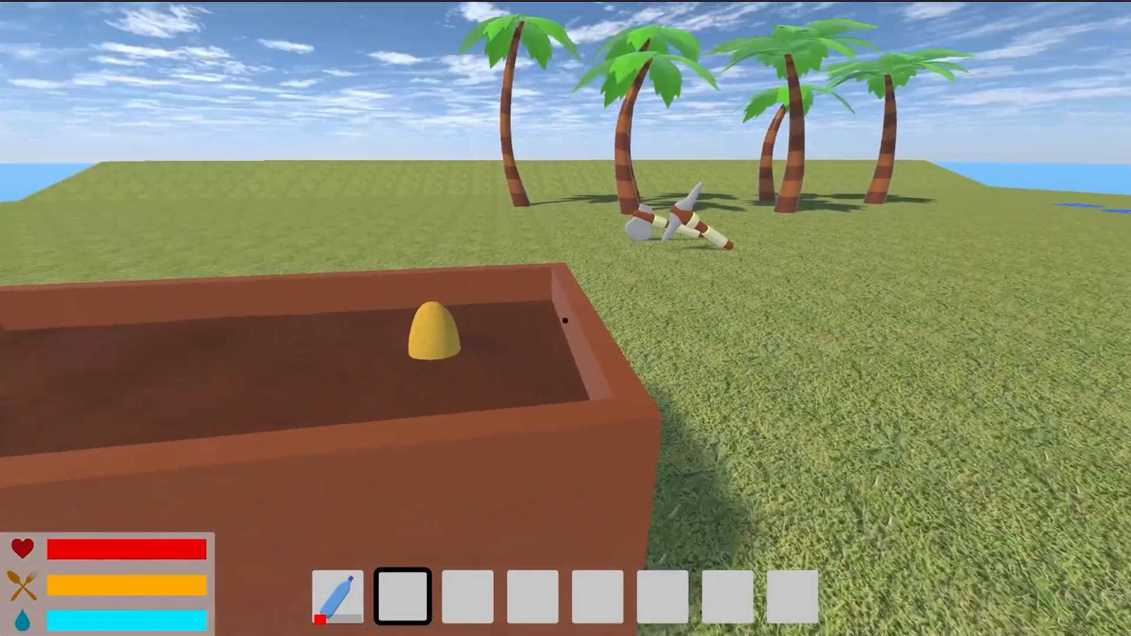
# Step: Select the Plastic02 debris model in the Scene view
pyautogui.click(428, 341)
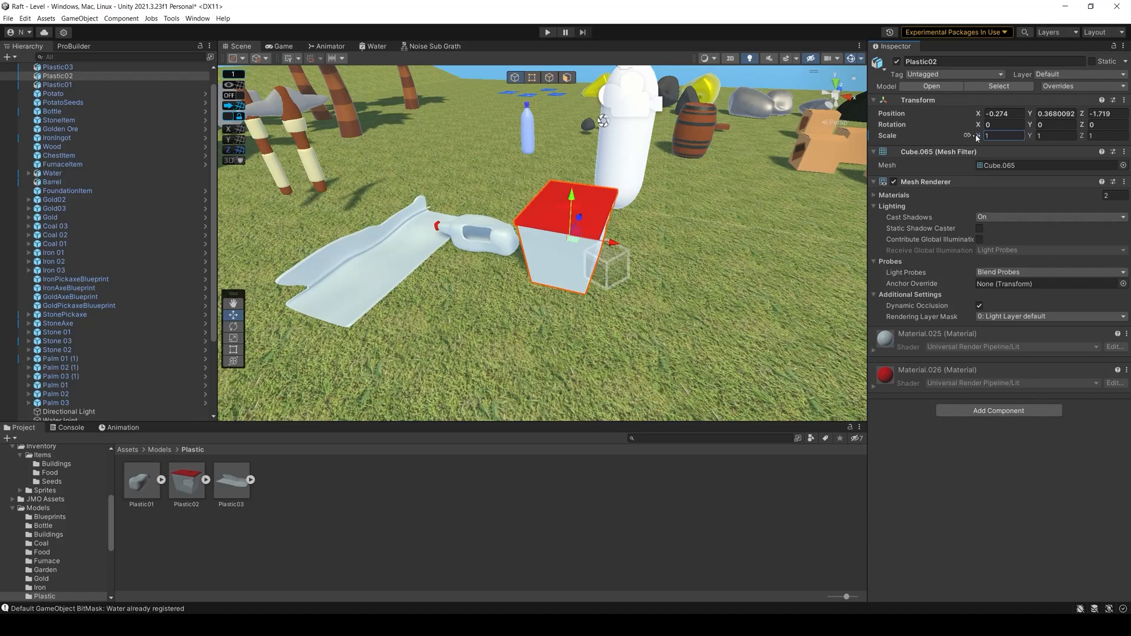
pyautogui.write('0.73')
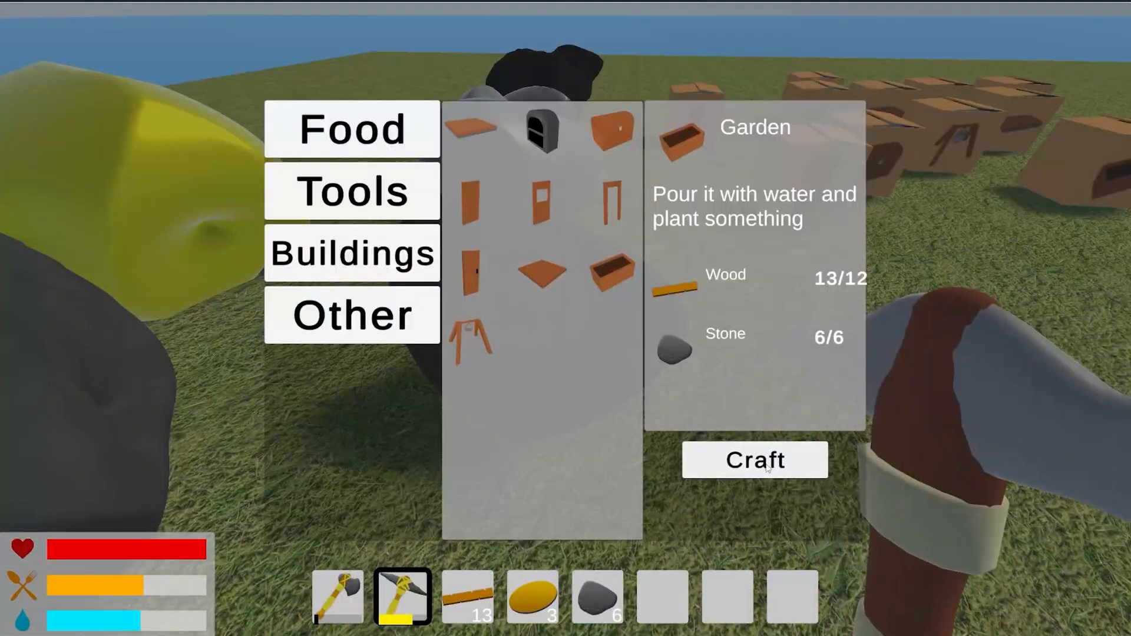
# Step: Craft a Garden planter box, then a water Bottle from plastic
pyautogui.click(756, 461)
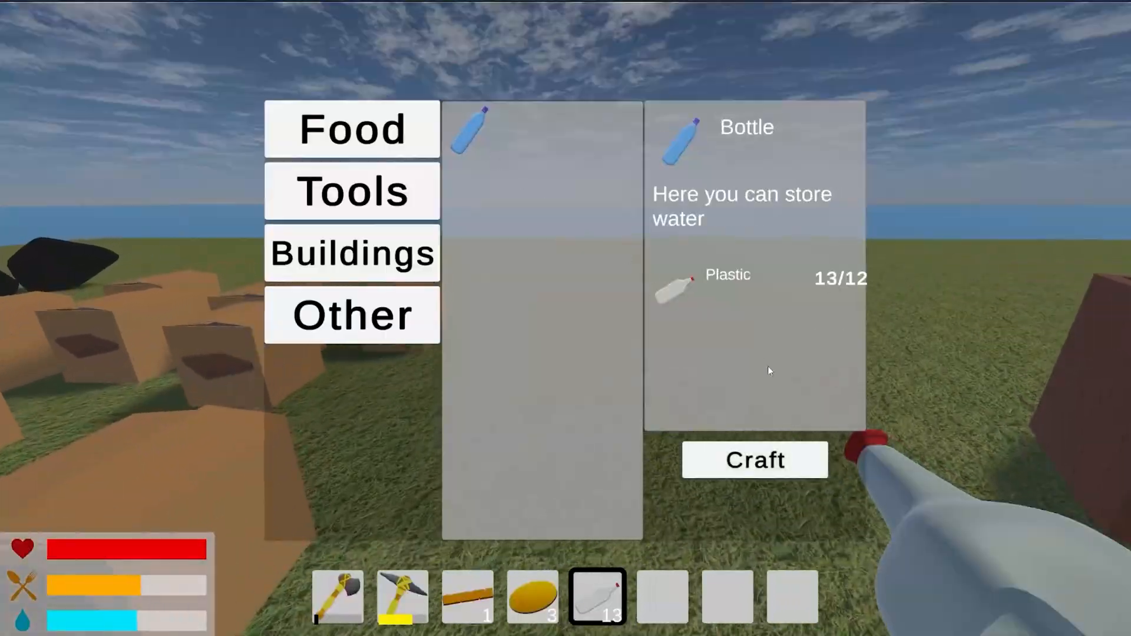
pyautogui.click(754, 460)
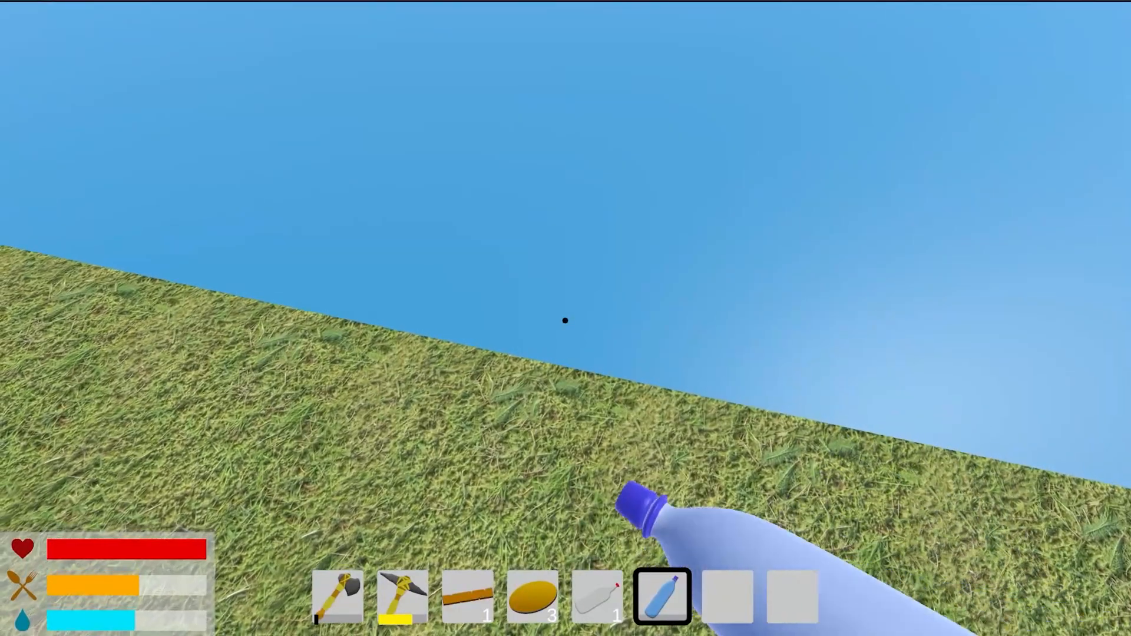
pyautogui.moveTo(564, 321)
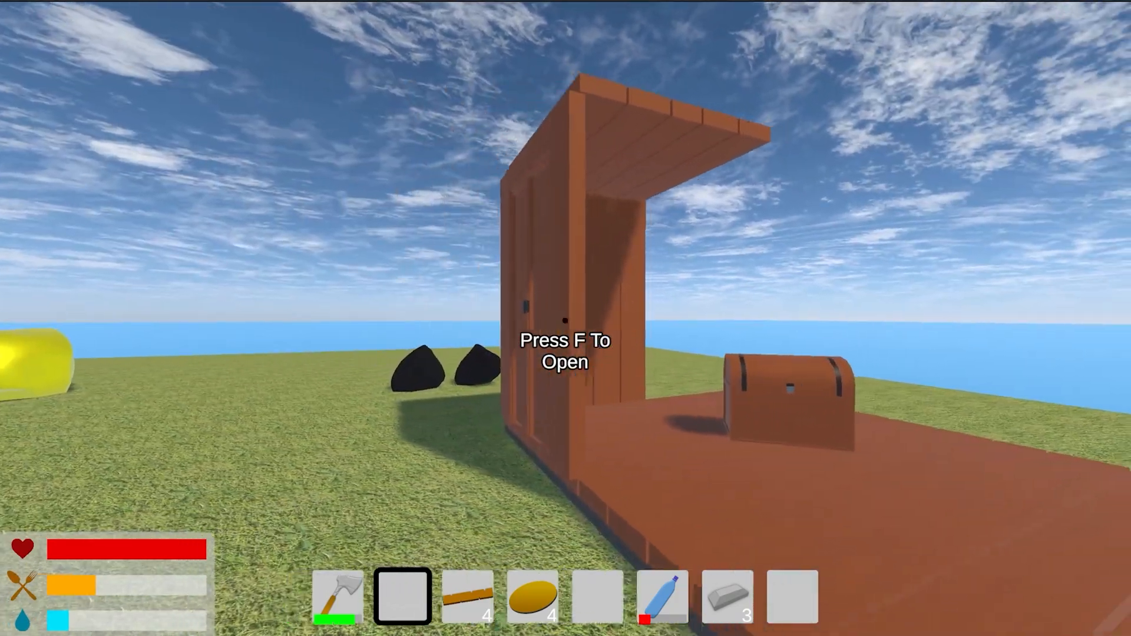
# Step: Open the storage chest beside the house with F, revealing three stones
pyautogui.press('f')
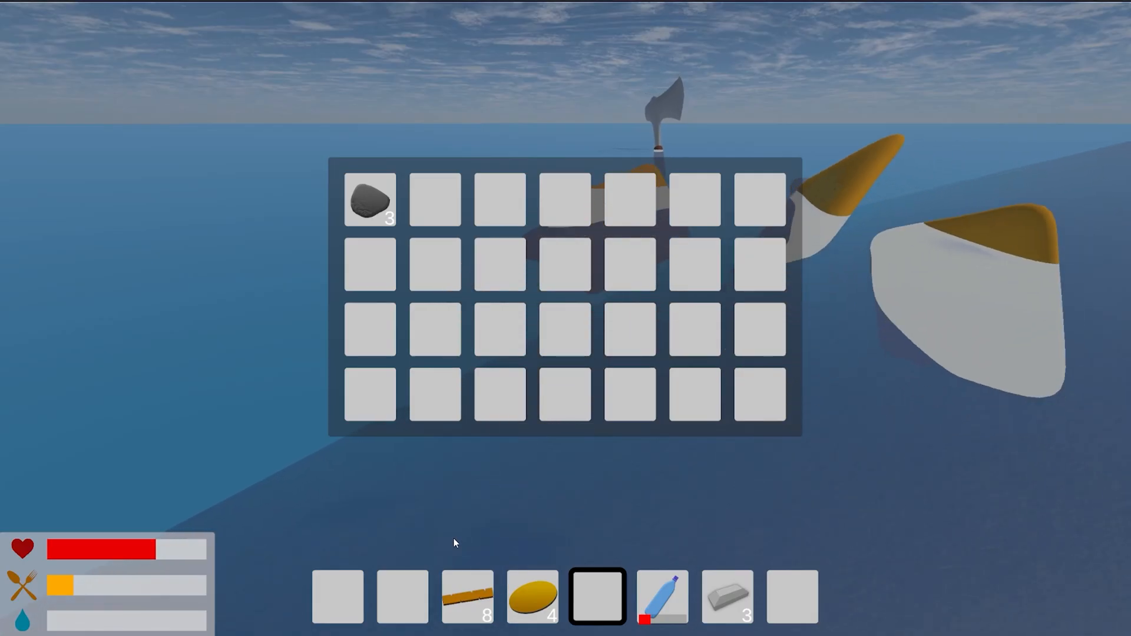